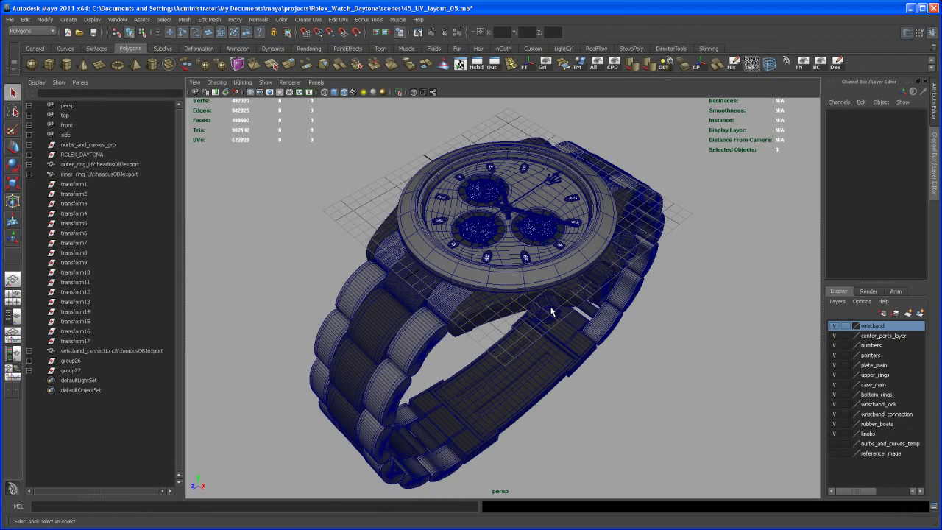
Step: Delete the rim faces of main_plate, leaving a thinner disc, and reselect it as an object
left_click_drag(552, 312, 537, 312)
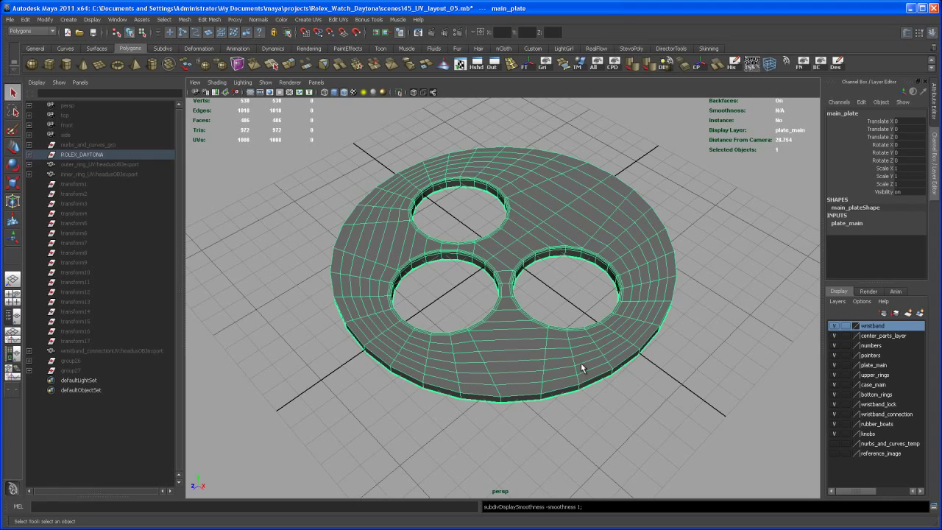
left_click_drag(581, 368, 548, 316)
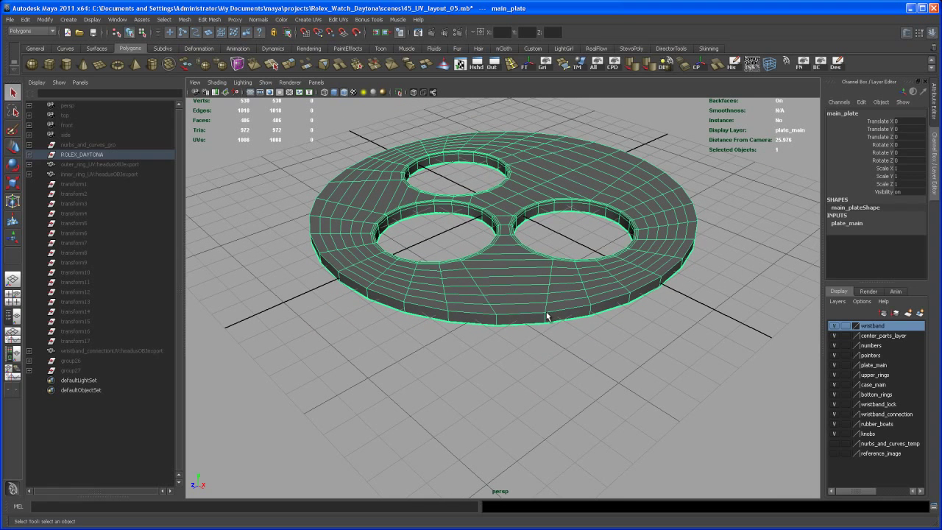
left_click(565, 317)
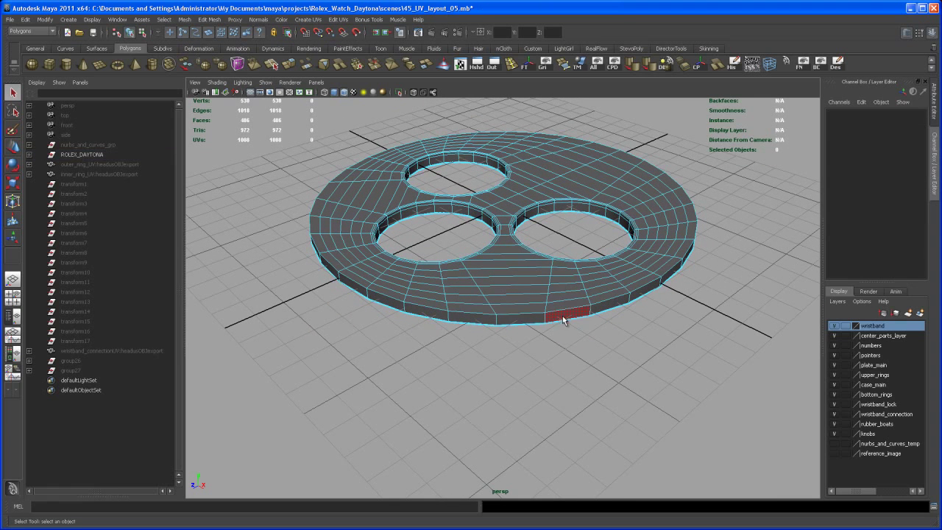
left_click(567, 315)
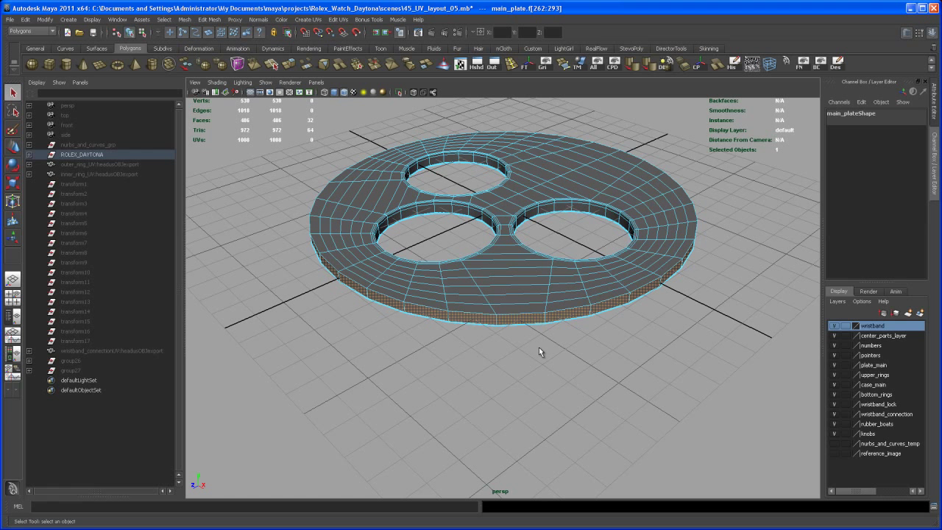
left_click(529, 333)
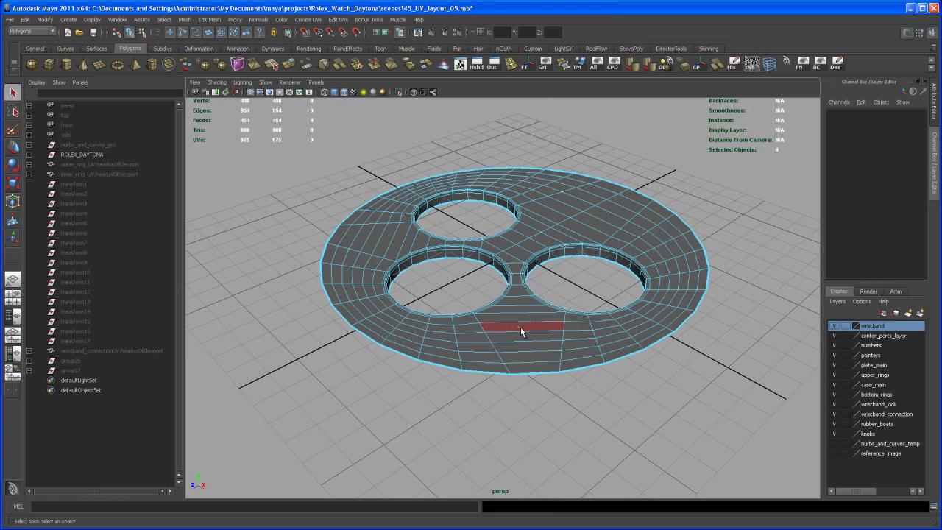
left_click(518, 326)
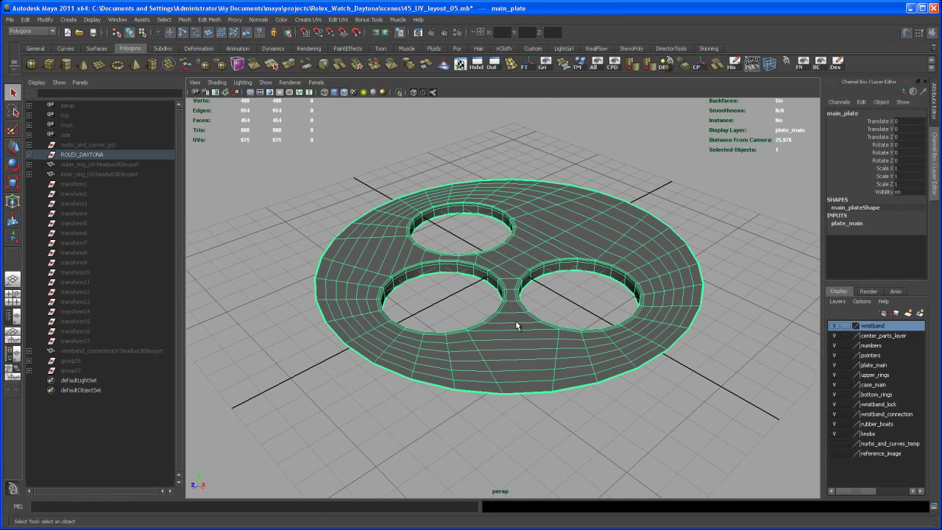
Step: Apply a planar UV mapping to the plate projected down its face axis
left_click(309, 21)
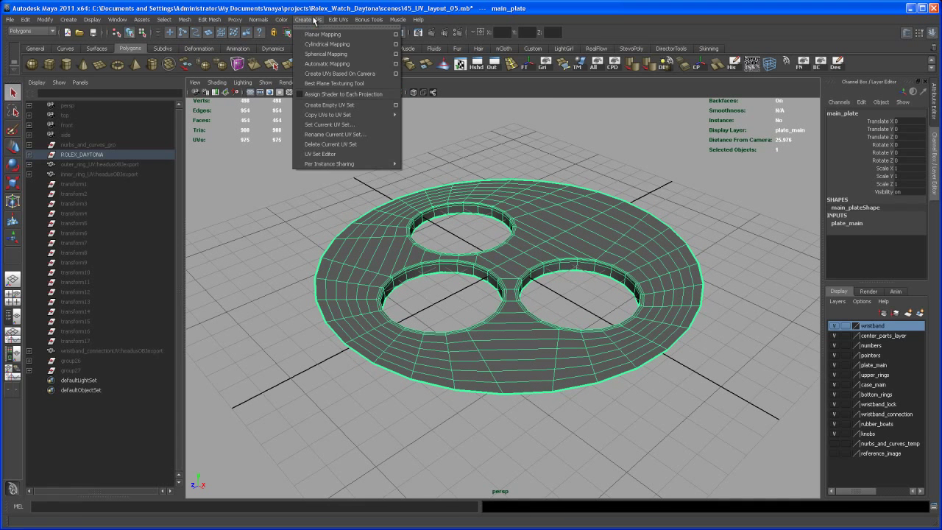
mouse_move(322, 33)
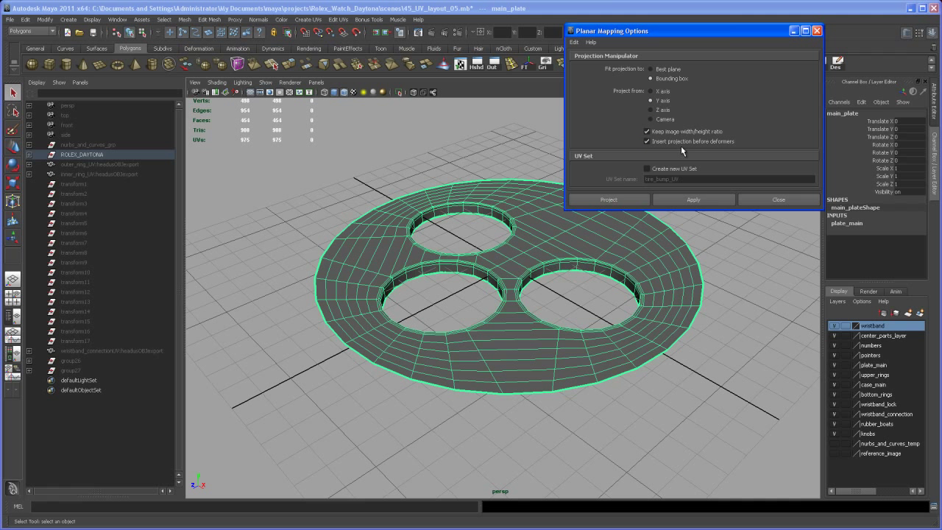
left_click(691, 200)
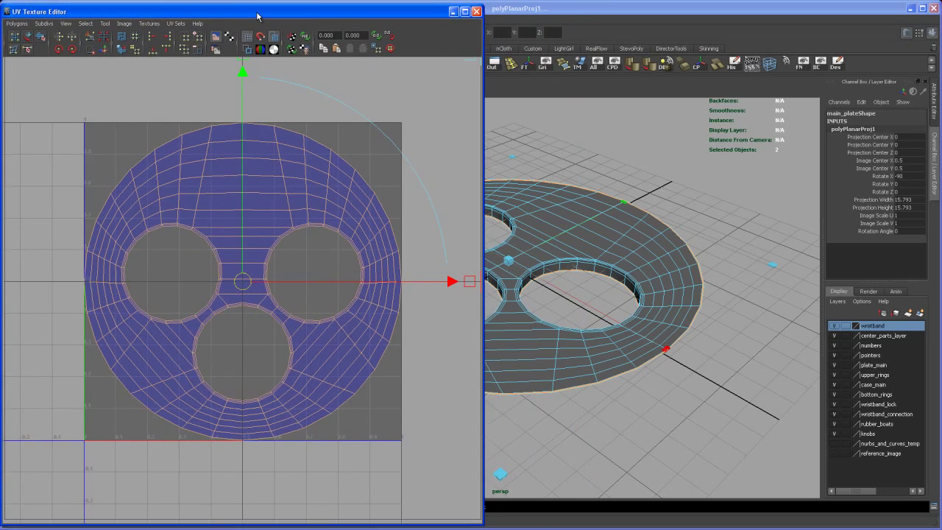
Step: Select the hole-wall UVs and unfold them into rings in the UV Texture Editor
right_click(621, 253)
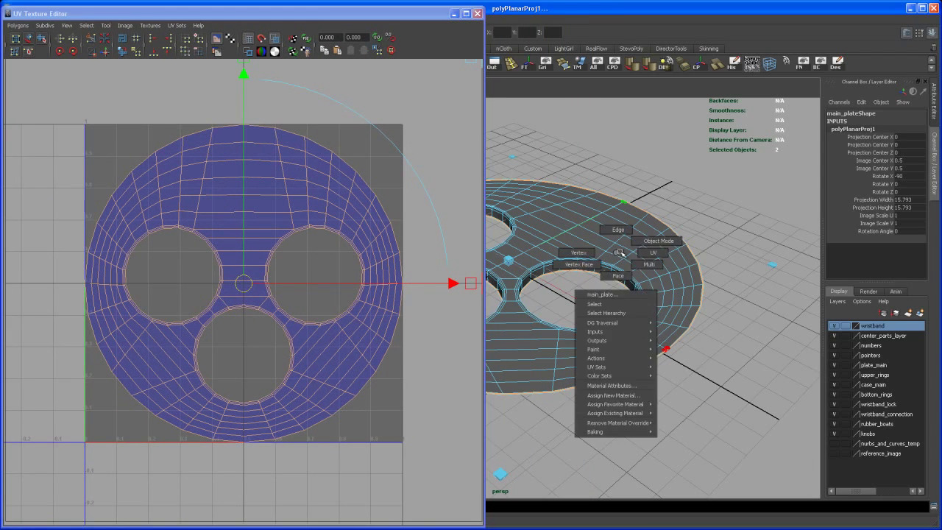
left_click(595, 303)
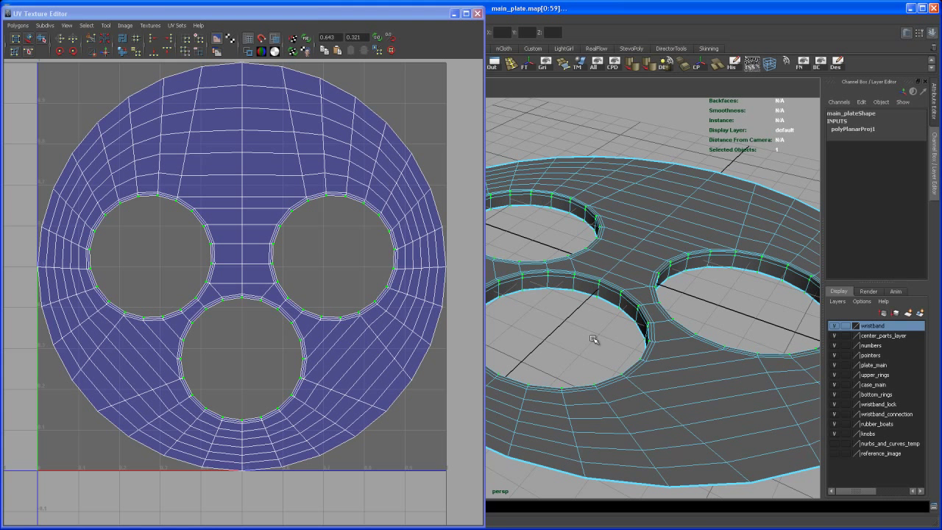
mouse_move(591, 321)
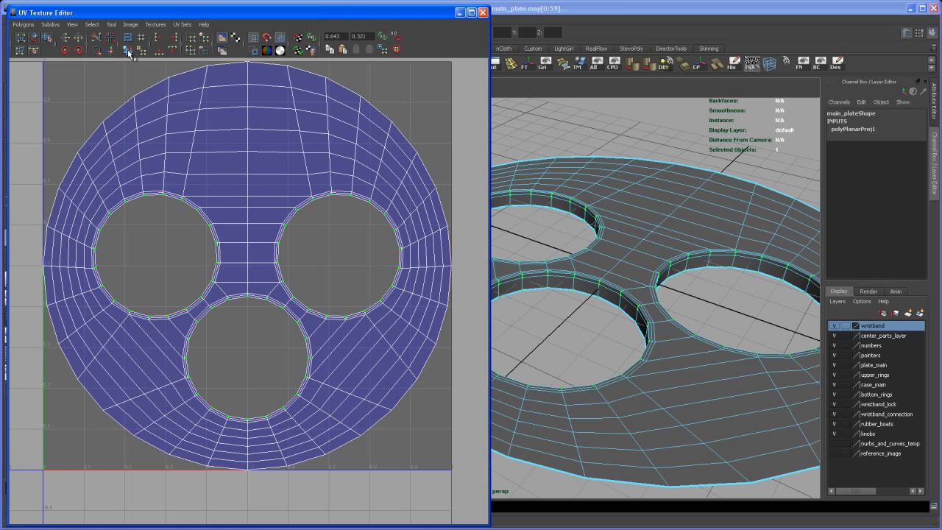
left_click(22, 24)
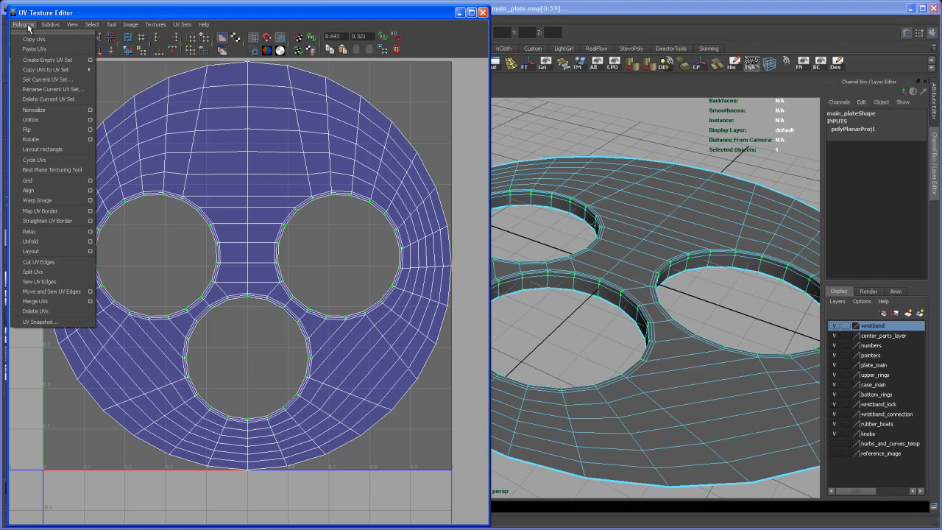
mouse_move(29, 242)
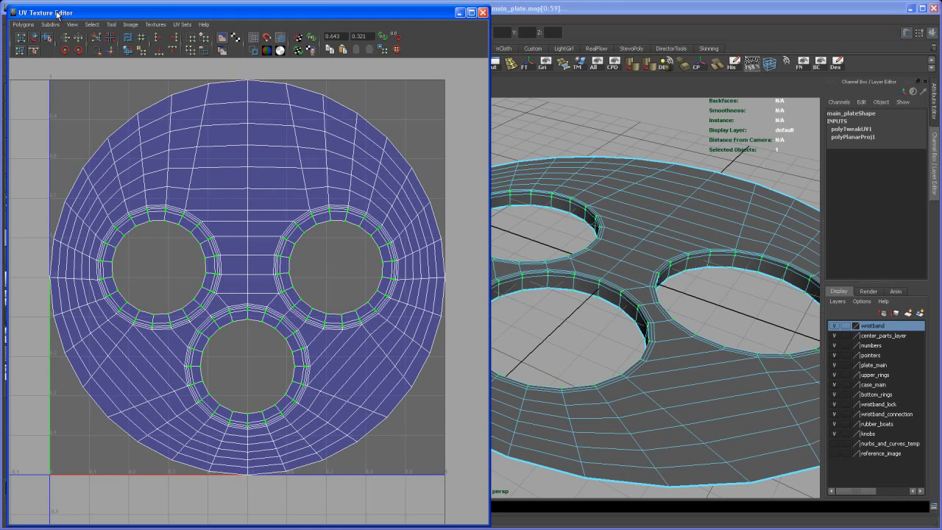
Step: Write out a UV snapshot of the plate's layout at 4096 pixels
left_click(32, 23)
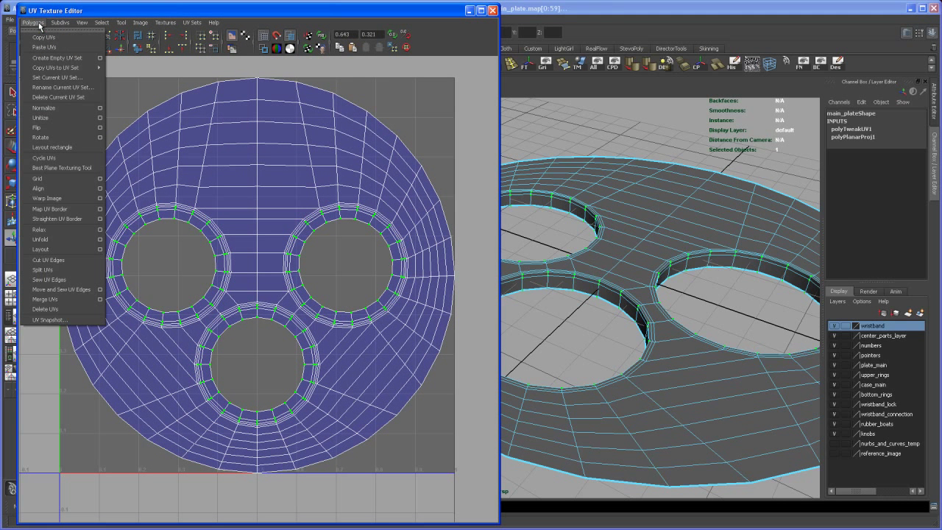
mouse_move(50, 319)
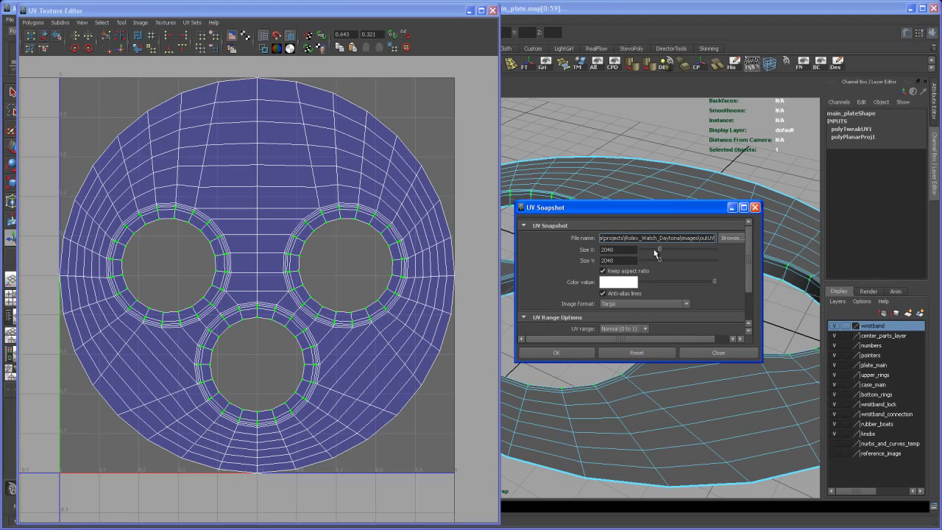
triple_click(617, 251)
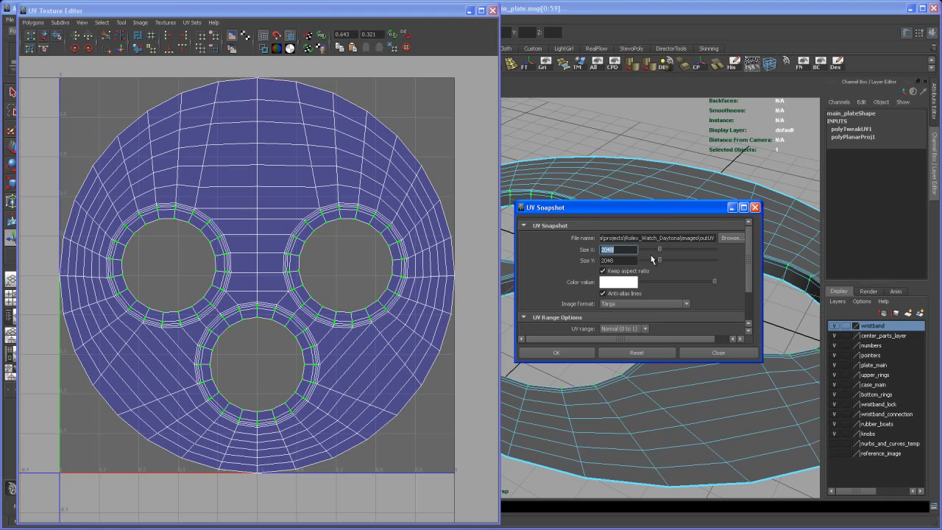
mouse_move(657, 258)
type("4096")
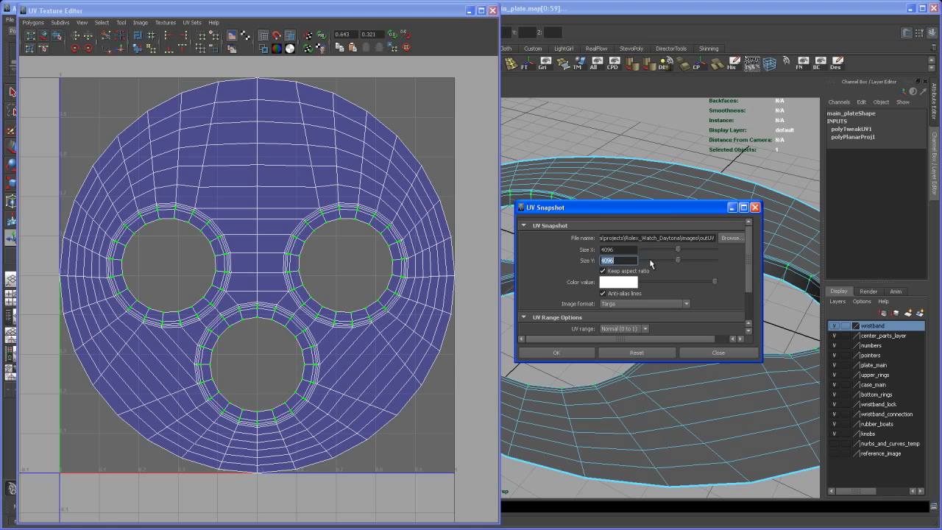
left_click_drag(632, 206, 655, 245)
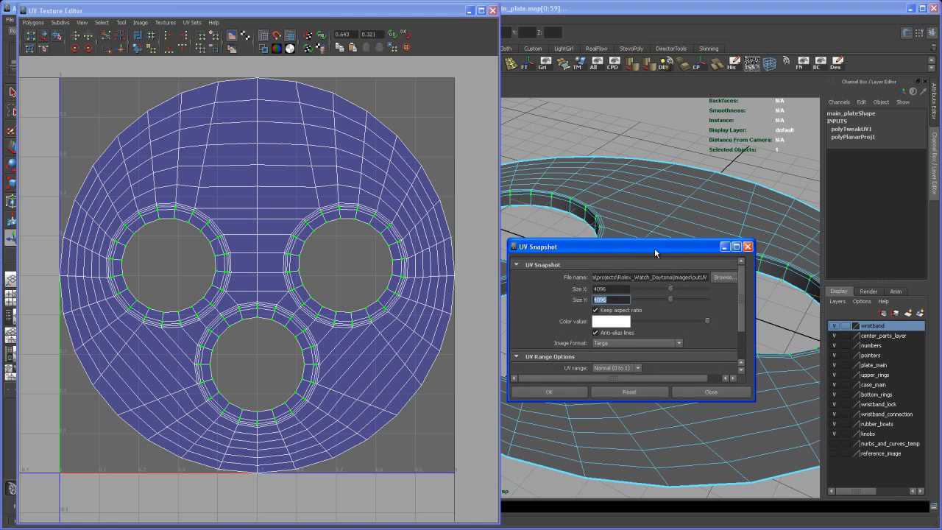
left_click_drag(655, 245, 636, 320)
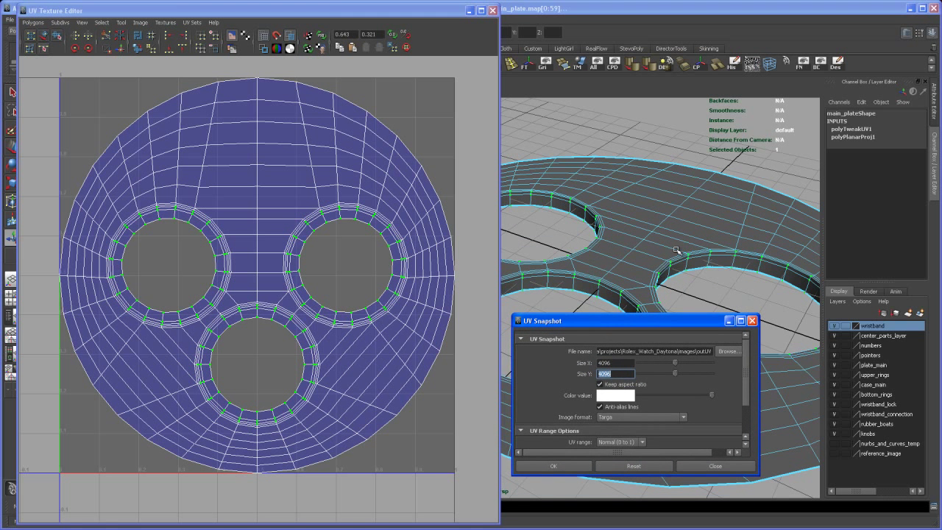
mouse_move(686, 239)
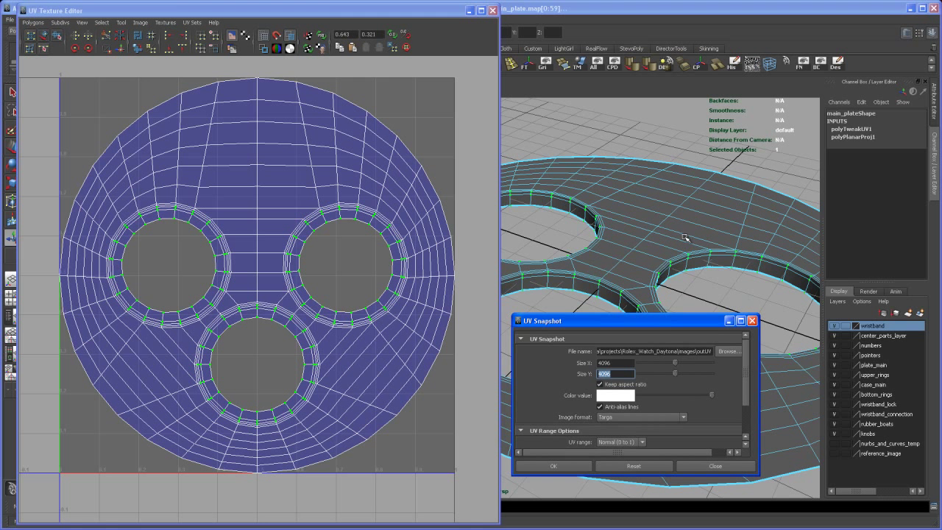
mouse_move(670, 247)
type("main_plate_")
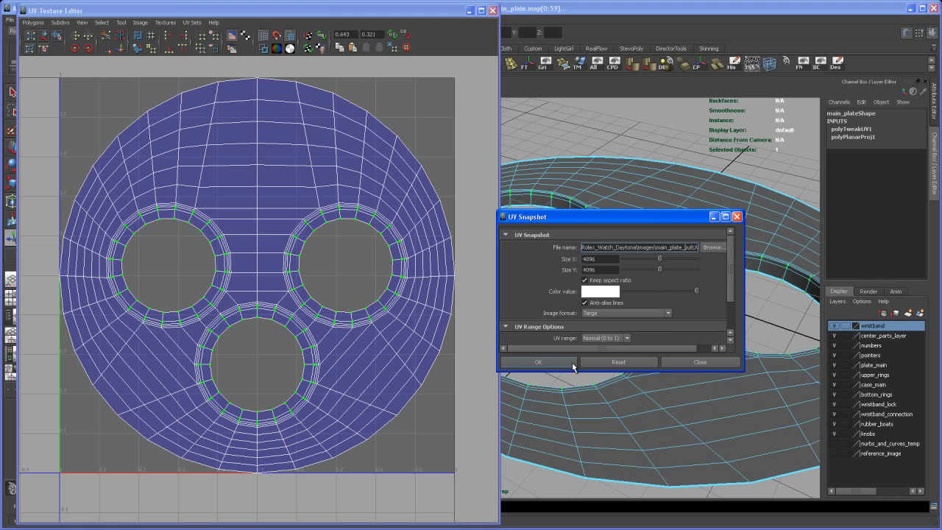
left_click(537, 362)
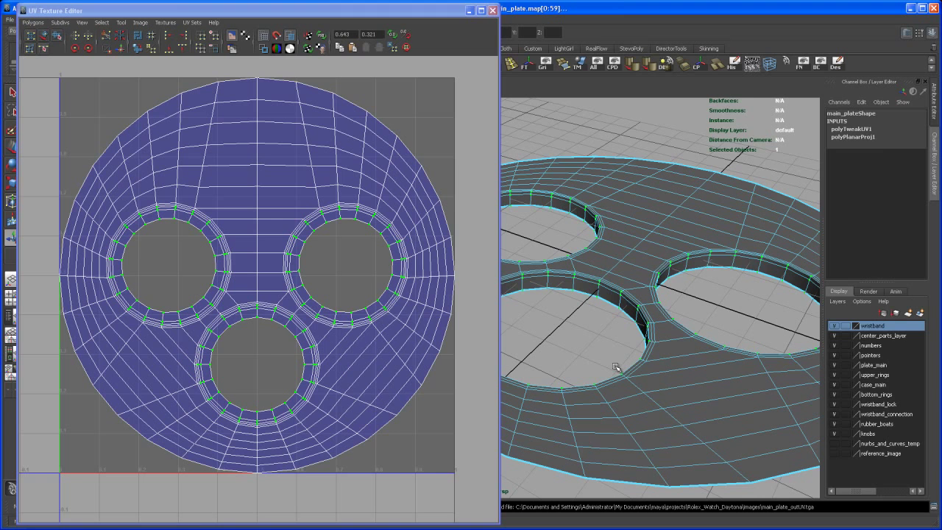
mouse_move(492, 11)
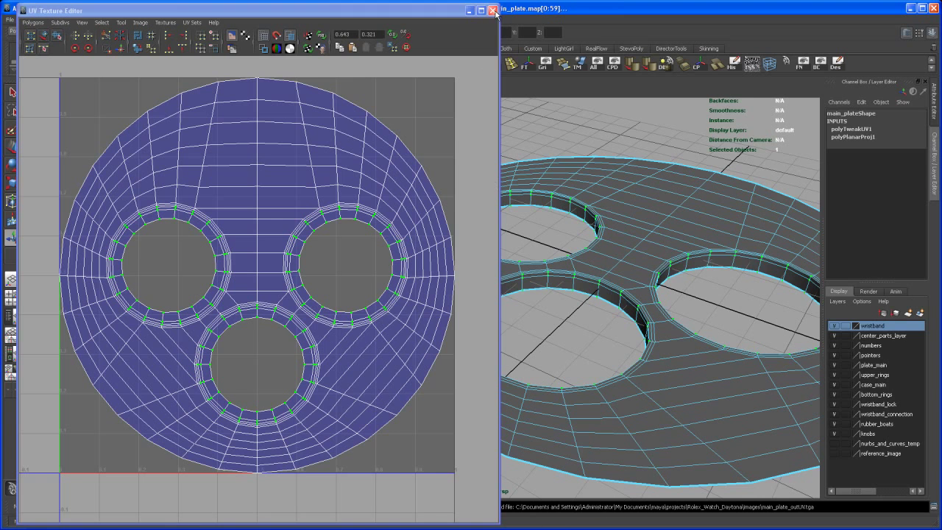
Step: Close the UV Texture Editor, show the reference photo layer and frame the plate above it
left_click(494, 9)
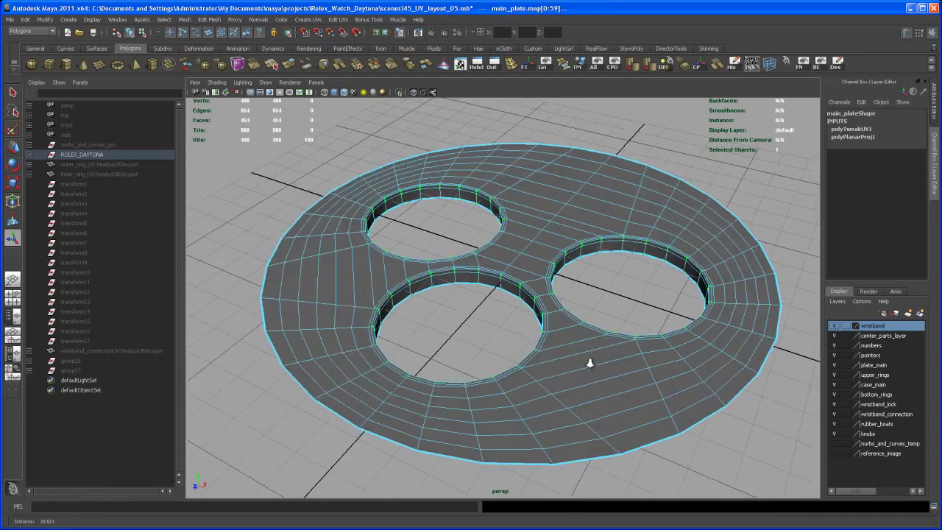
right_click(529, 362)
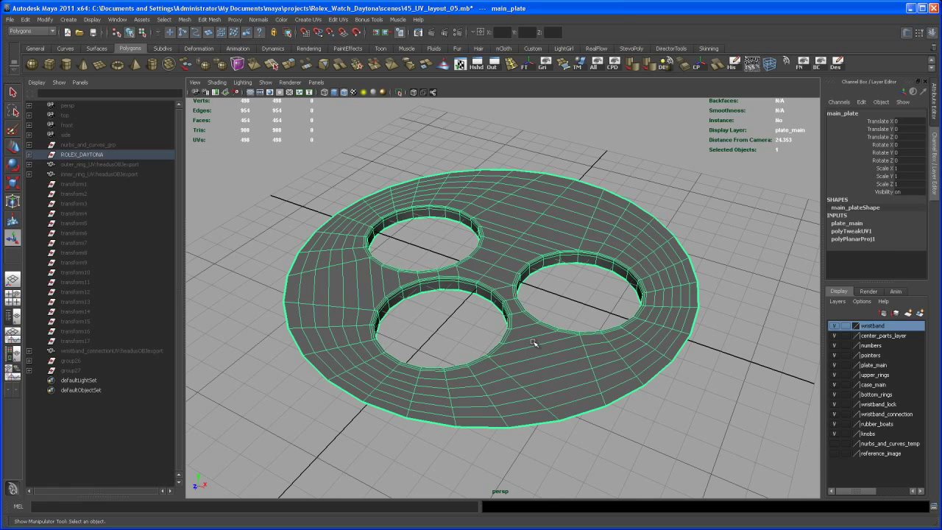
mouse_move(600, 314)
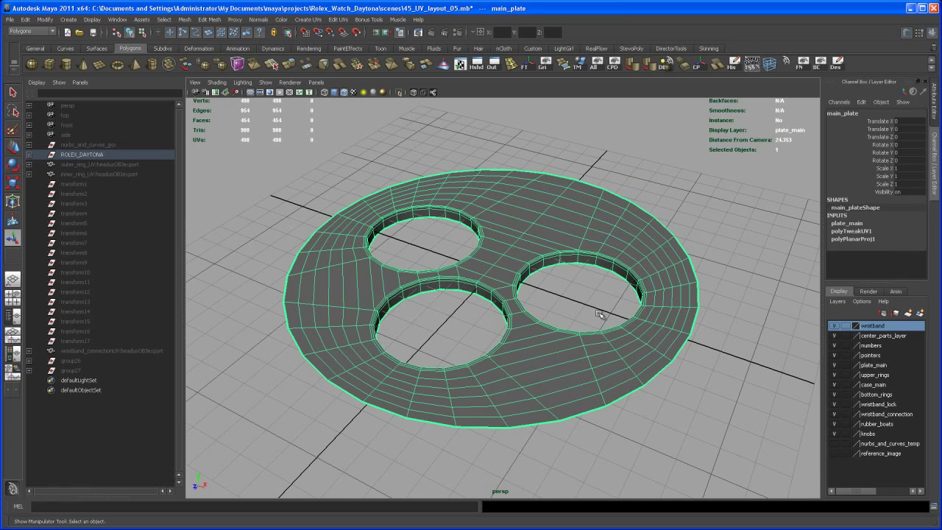
left_click_drag(600, 312, 809, 351)
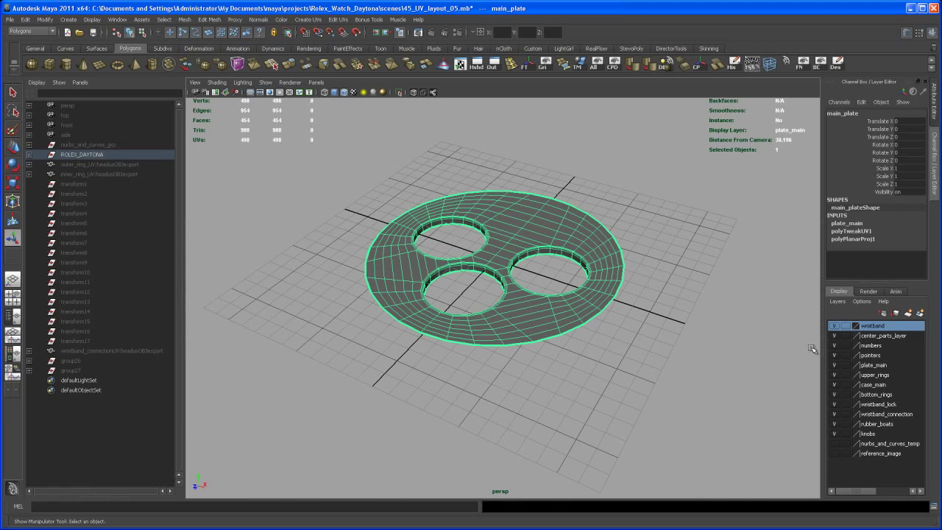
mouse_move(627, 183)
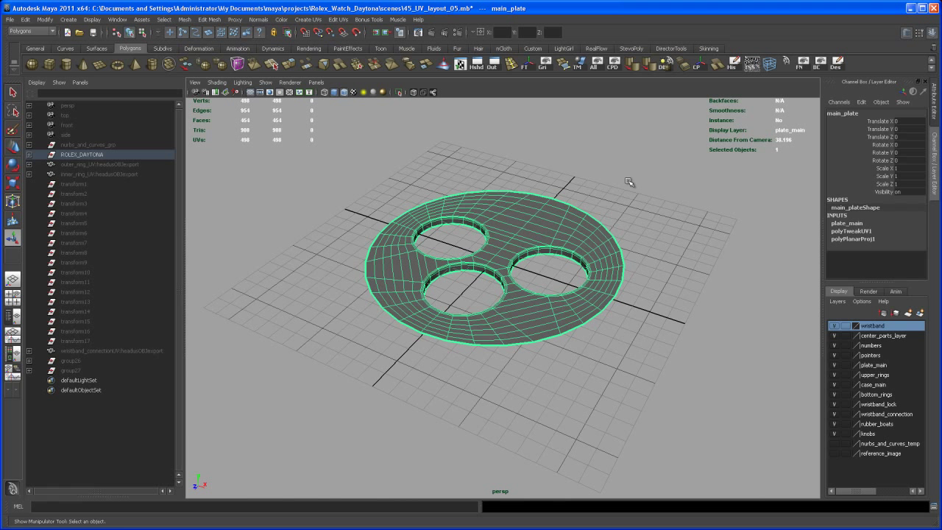
mouse_move(668, 280)
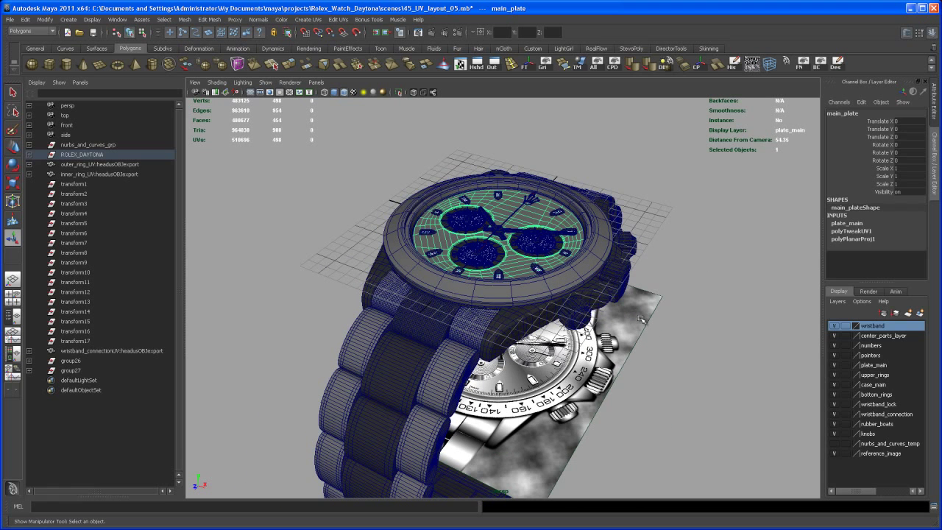
left_click(68, 115)
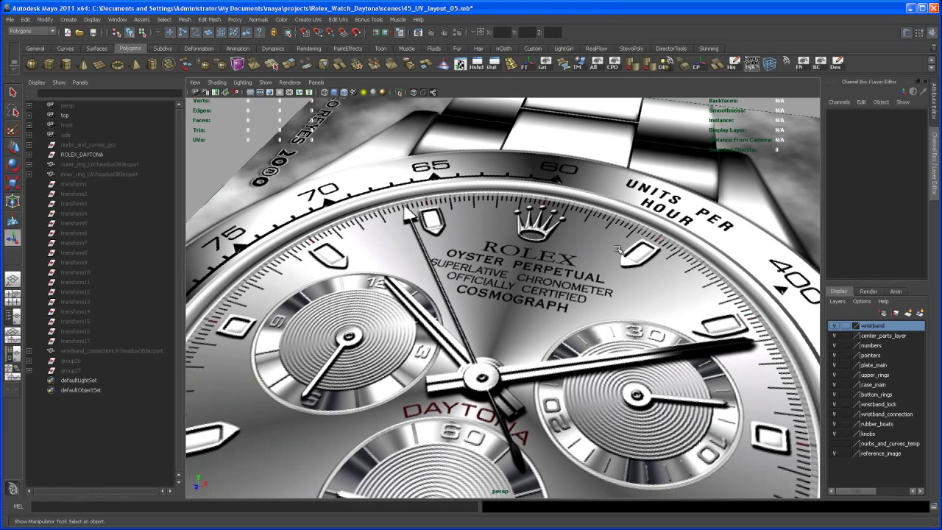
mouse_move(606, 214)
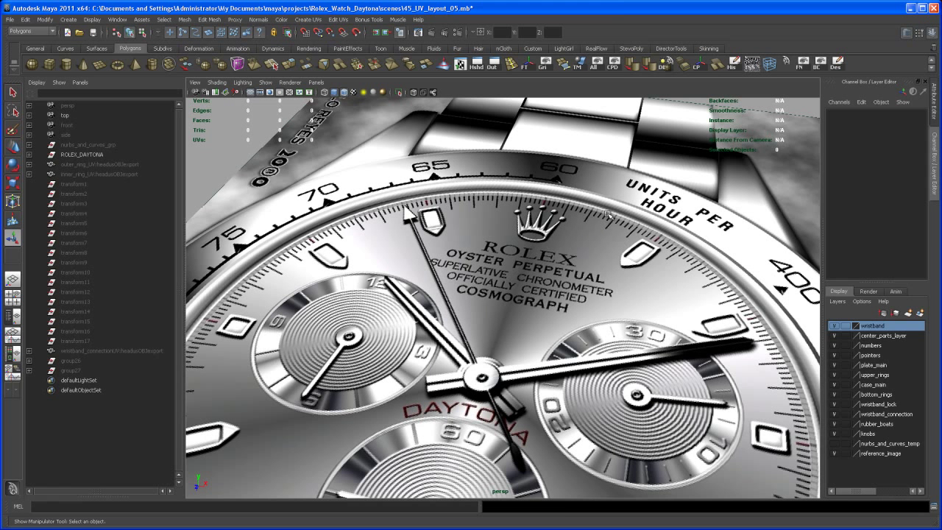
mouse_move(688, 257)
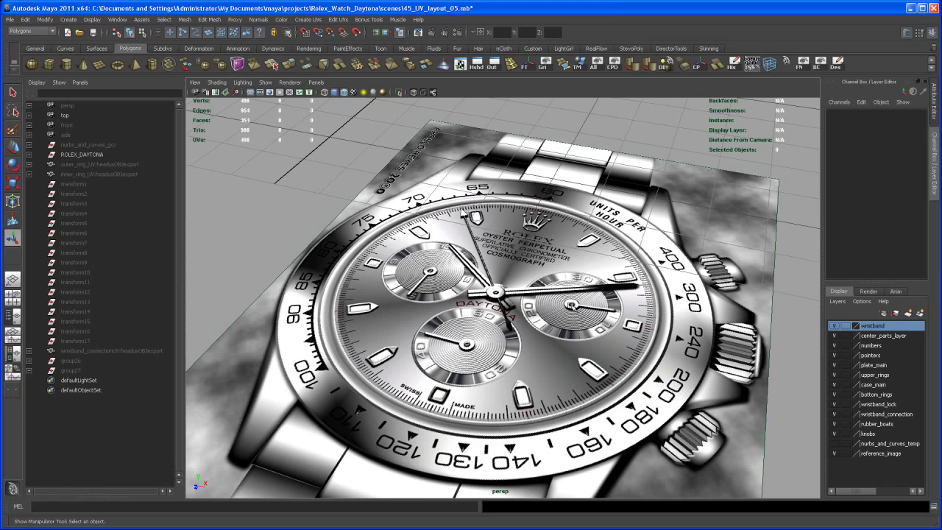
left_click_drag(500, 295, 515, 235)
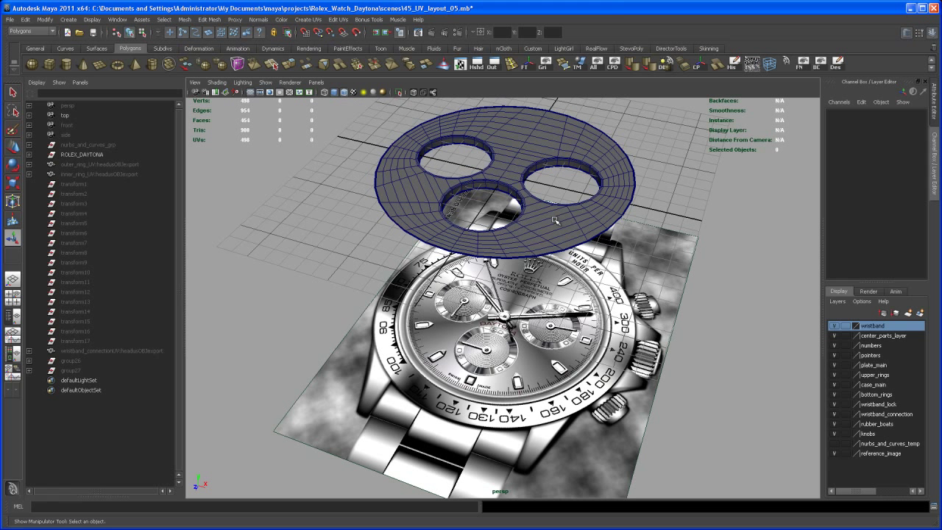
mouse_move(749, 298)
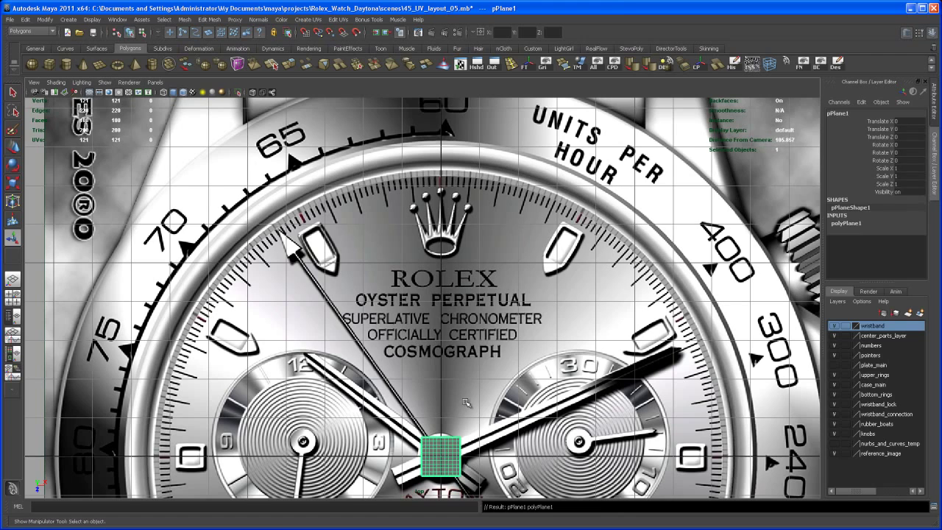
Step: Create a 1-subdivision polygon plane and scale it into a thin strip over the 12 o'clock tick
left_click_drag(439, 459, 440, 316)
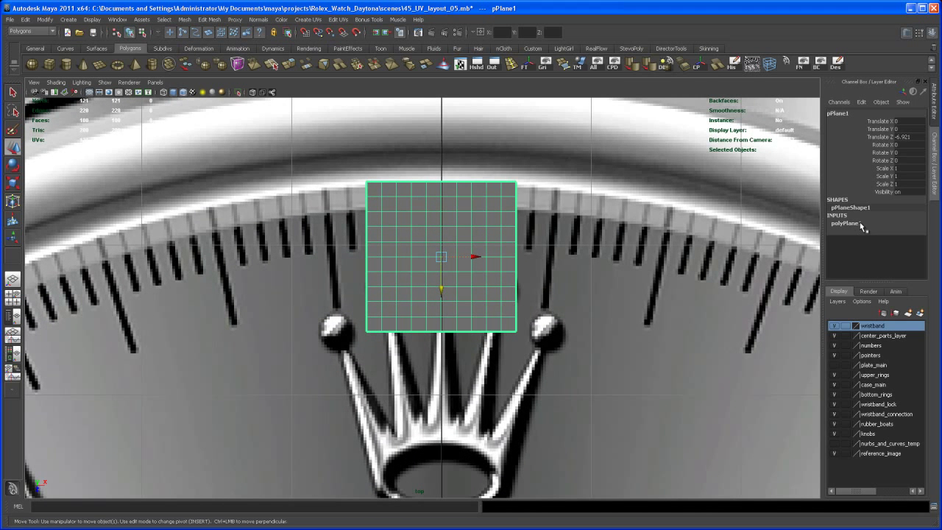
left_click(845, 223)
type("1")
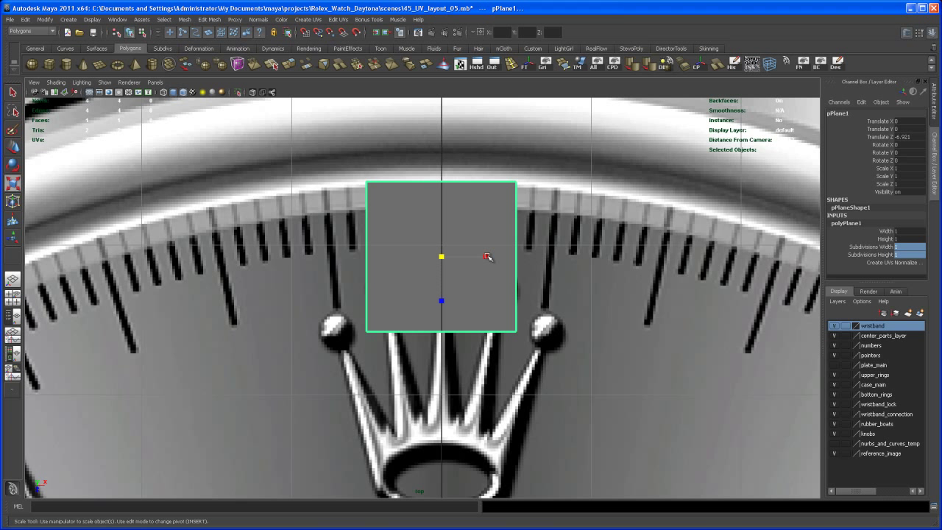
left_click_drag(489, 256, 440, 256)
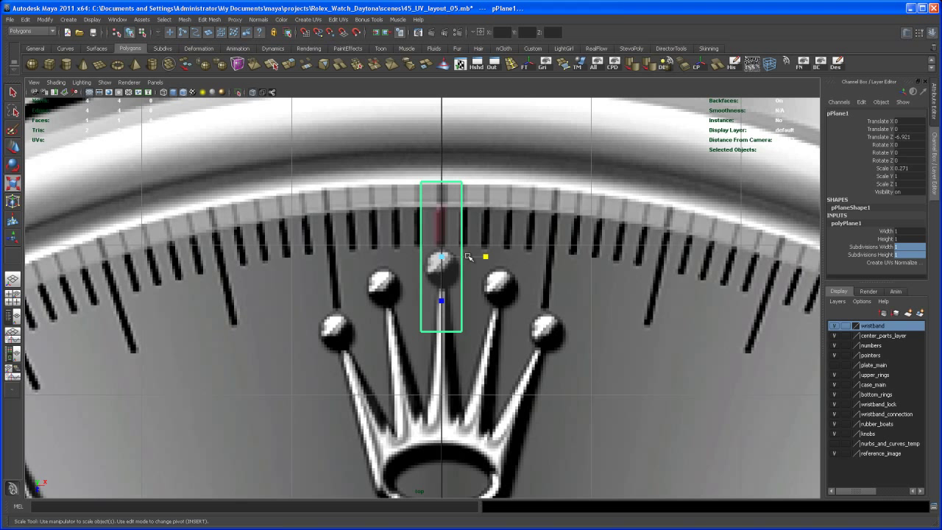
left_click_drag(484, 257, 457, 257)
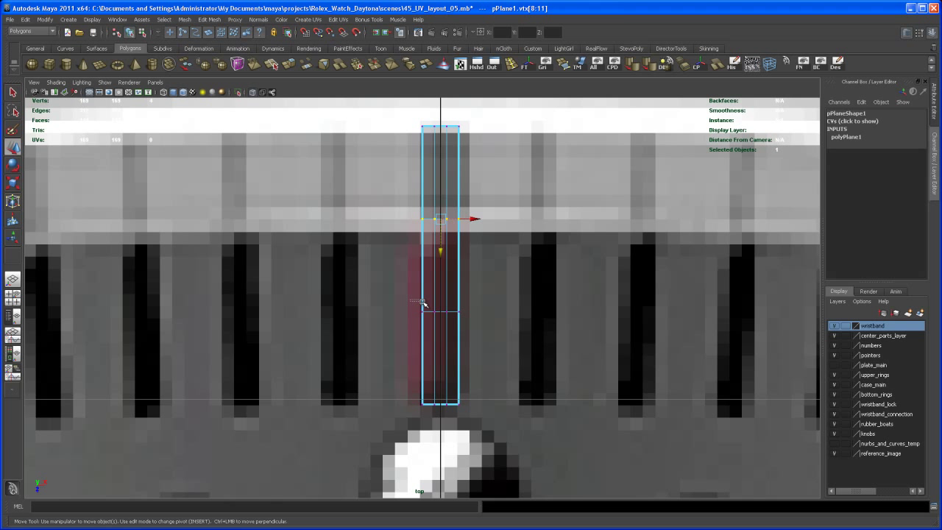
Step: Move the strip's vertices onto the tick edges and check it in the four-view layout
left_click_drag(438, 218, 438, 327)
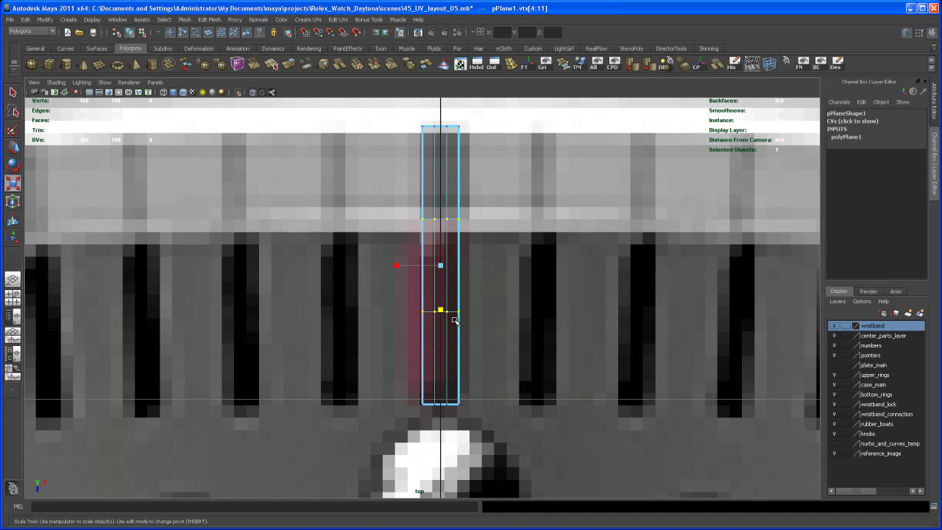
left_click_drag(439, 309, 440, 335)
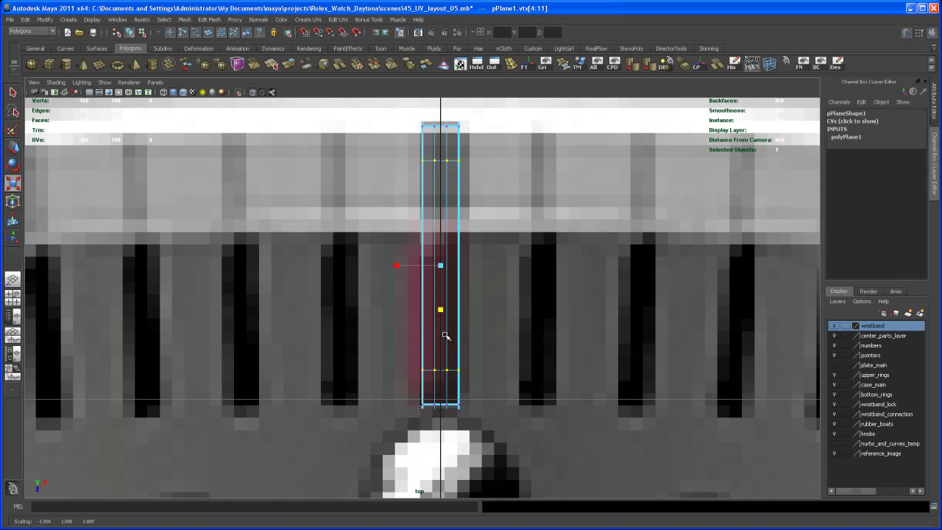
key("space")
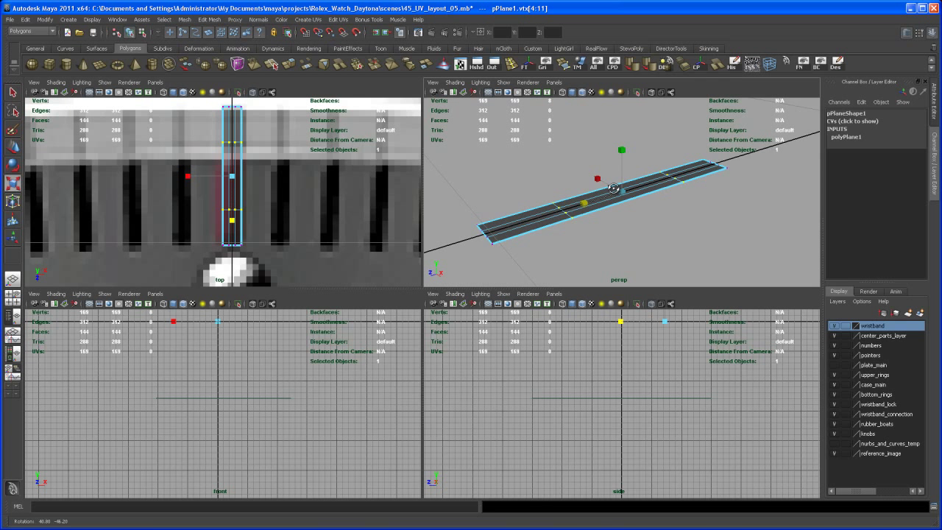
left_click_drag(612, 187, 559, 214)
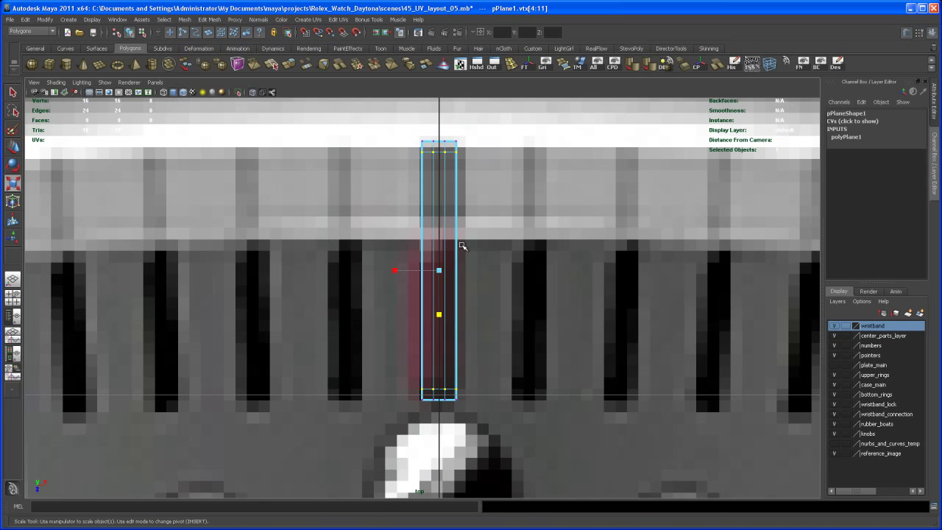
mouse_move(431, 147)
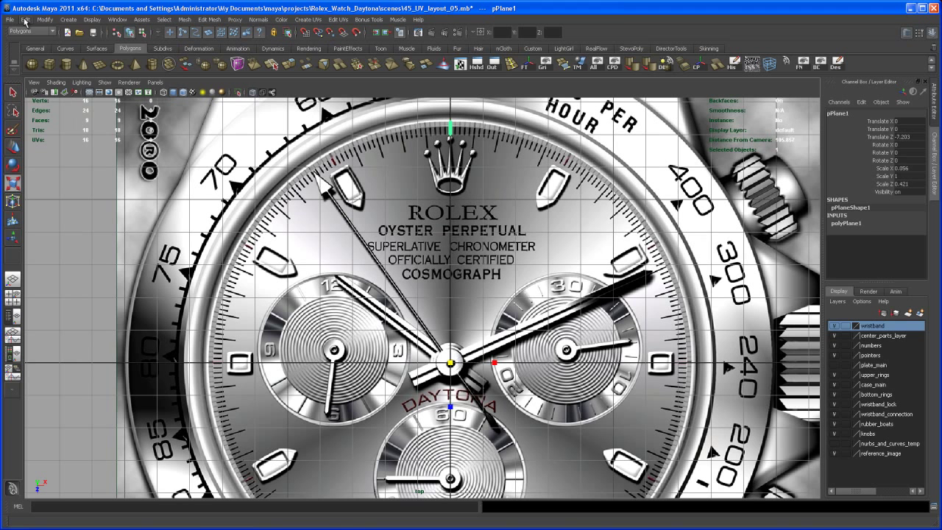
Step: Duplicate Special the tick as instances rotated 6 degrees each to ring the dial edge
left_click(26, 19)
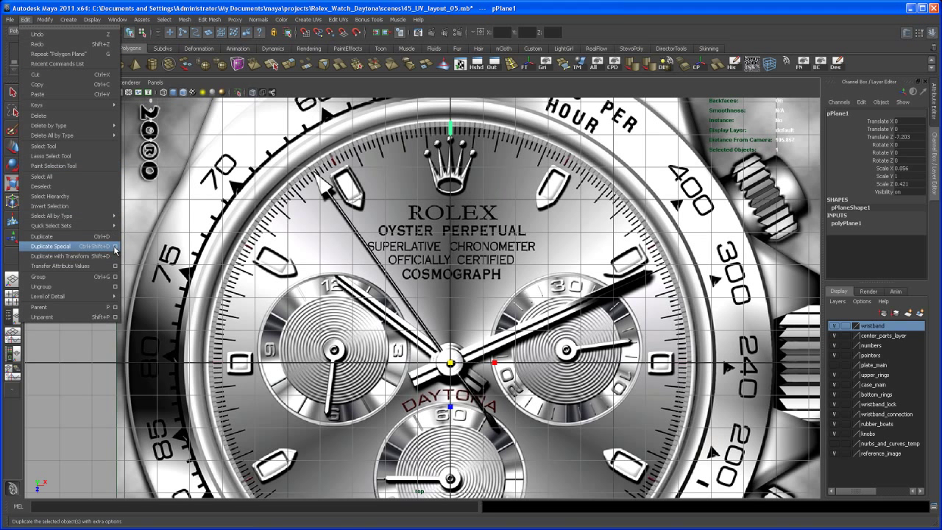
left_click(52, 245)
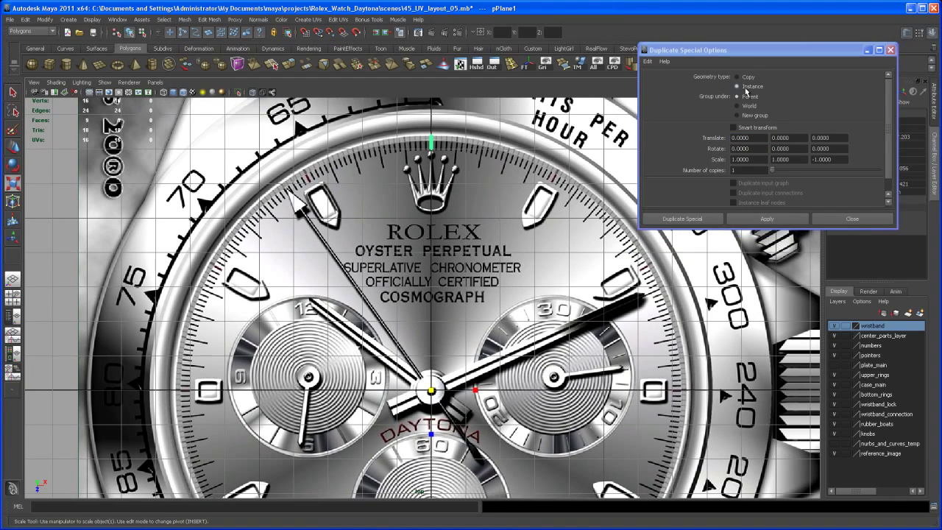
left_click(735, 95)
type("359")
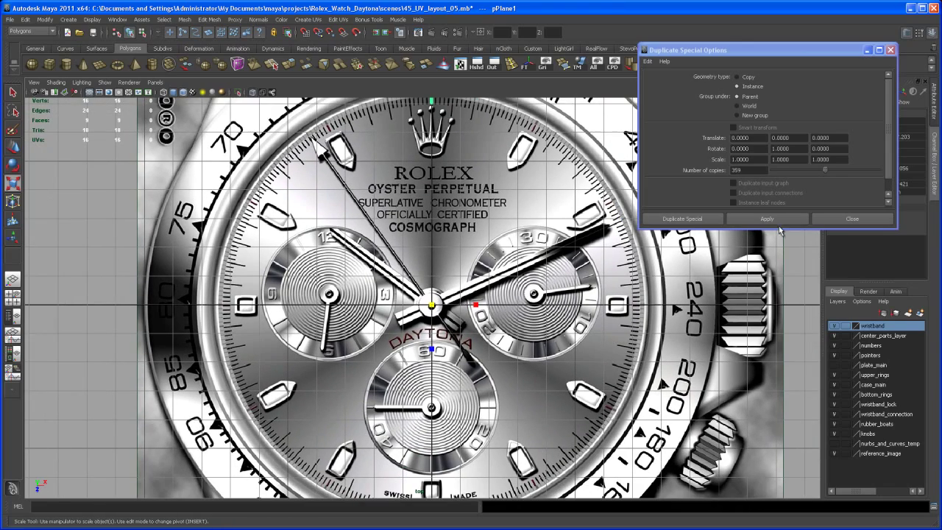
mouse_move(768, 219)
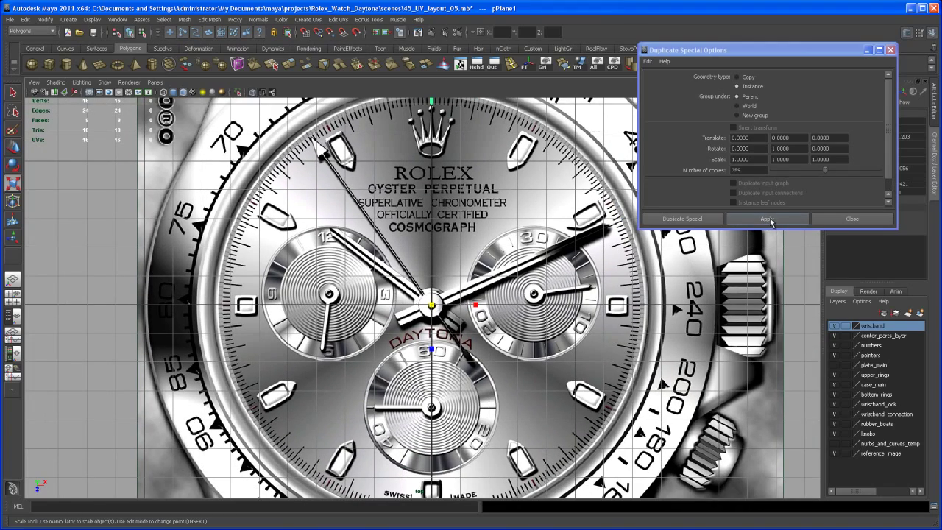
left_click(766, 218)
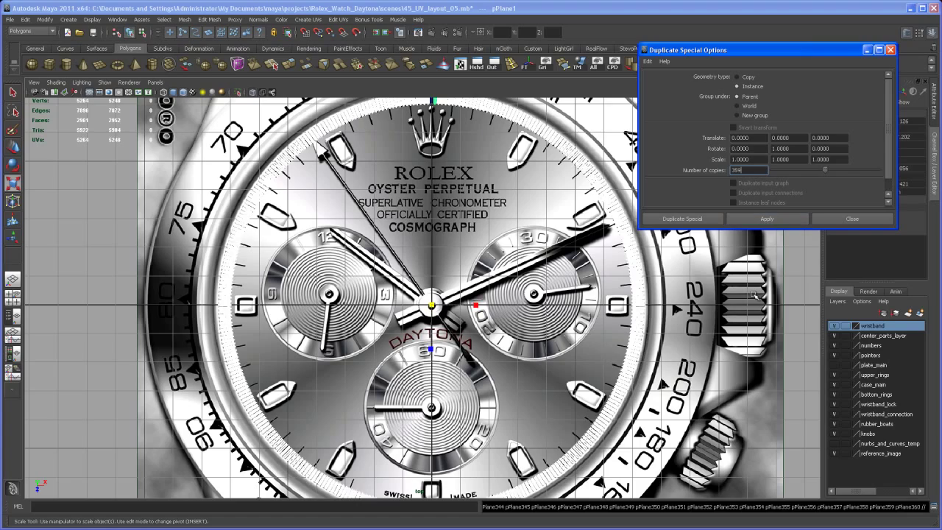
left_click(767, 218)
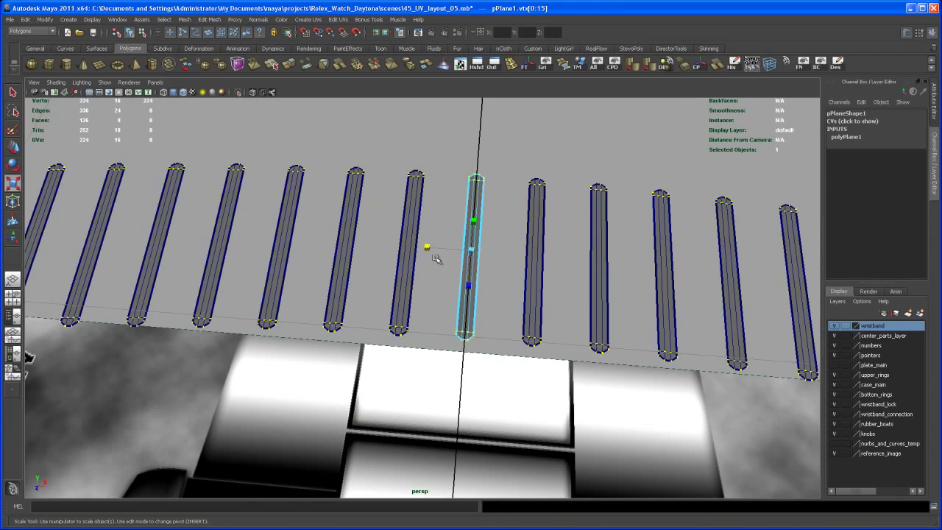
left_click_drag(426, 246, 439, 246)
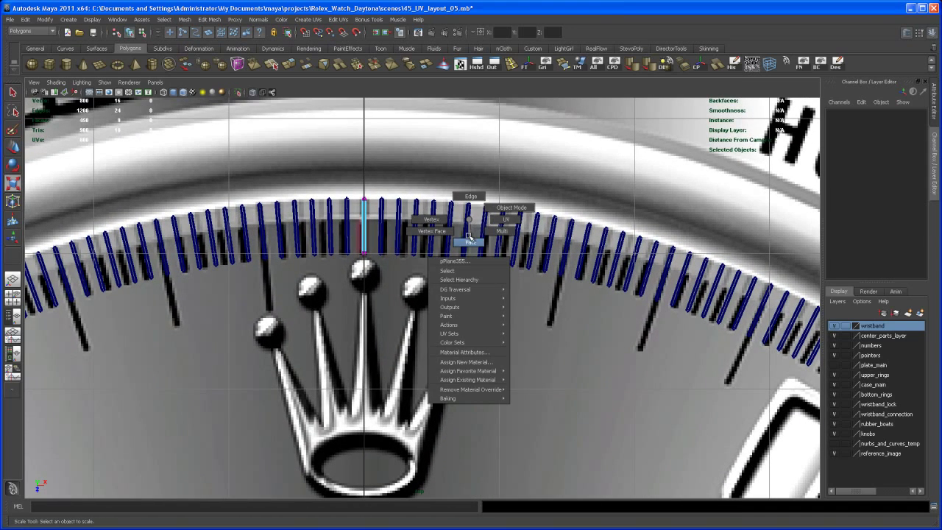
Step: Select the single tick mark near the 1 o'clock marker as a whole object
left_click(485, 297)
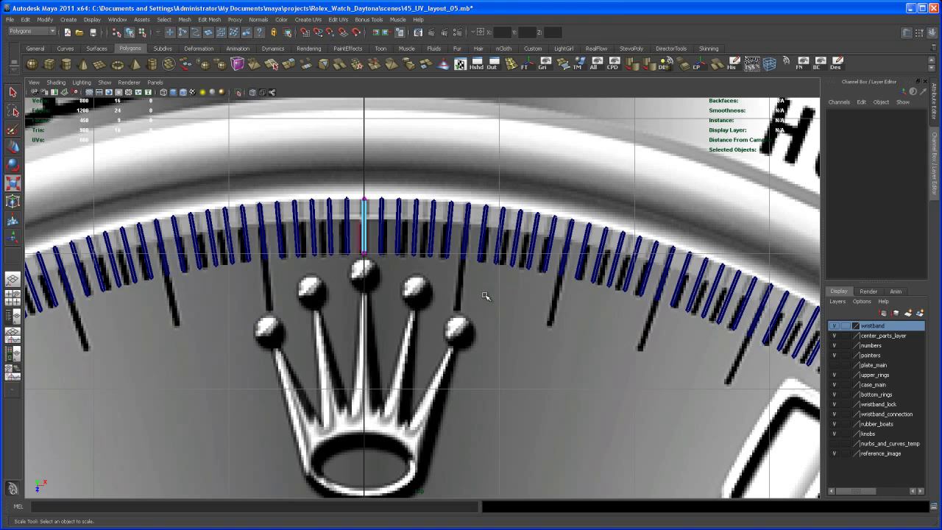
left_click(463, 228)
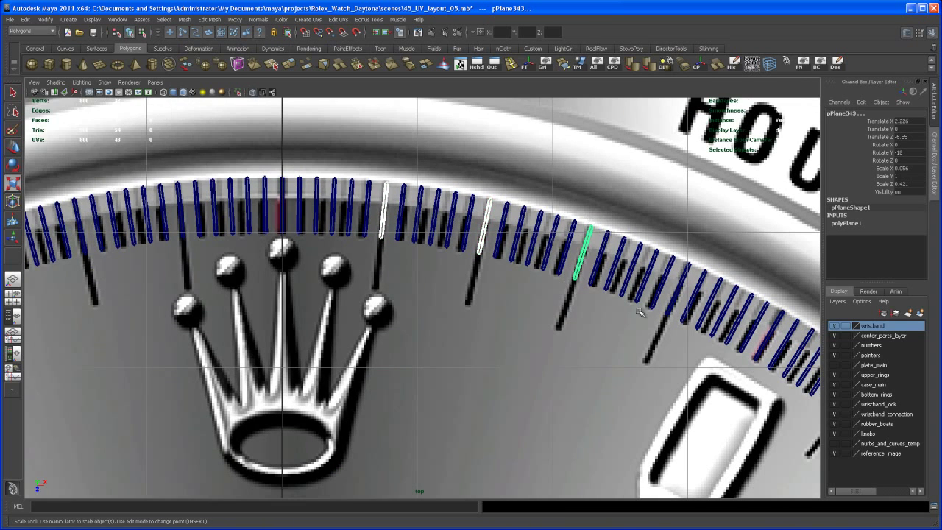
scroll("down", 3)
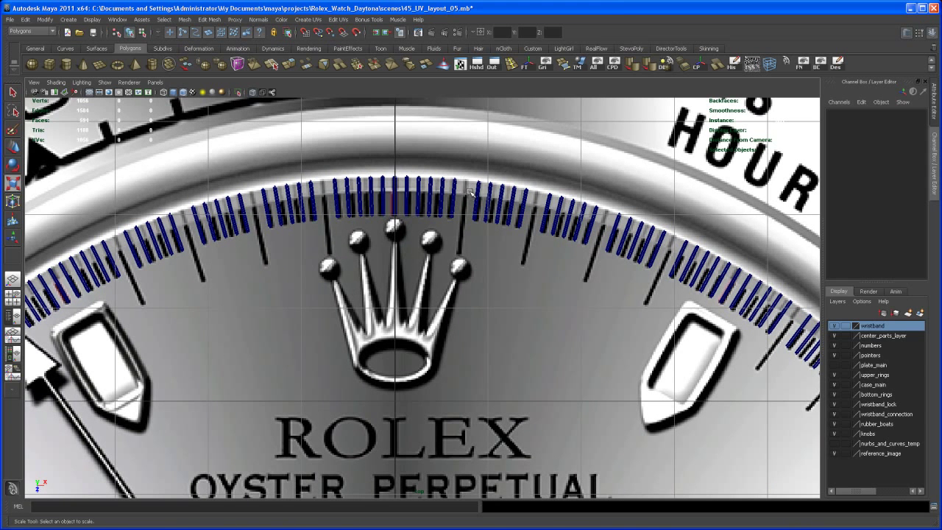
mouse_move(609, 275)
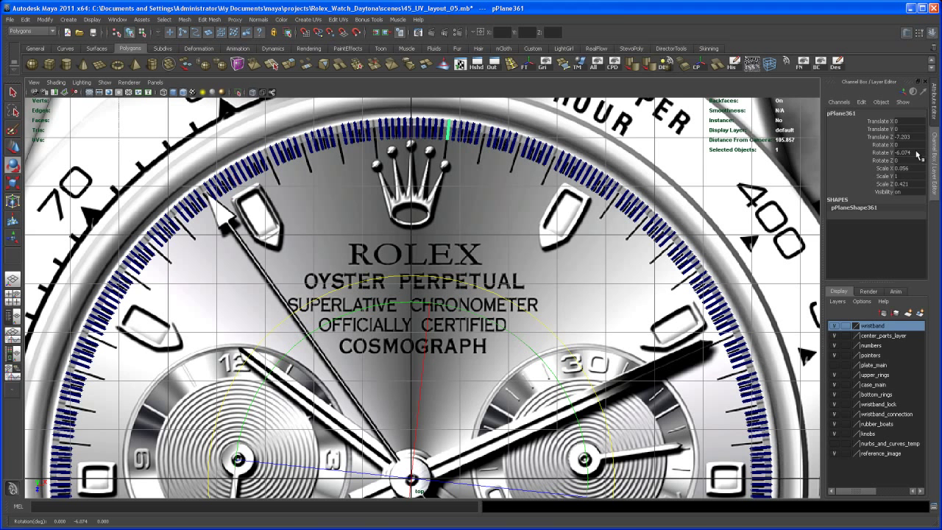
Step: Adjust the copied tick's rotation and stretch it down toward the crown logo at 12 o'clock
triple_click(890, 152)
type("-6")
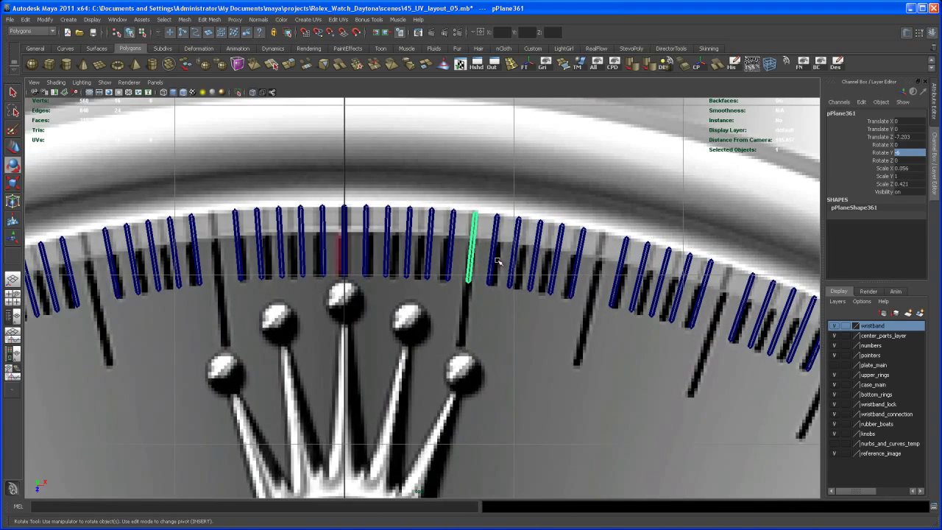
right_click(475, 263)
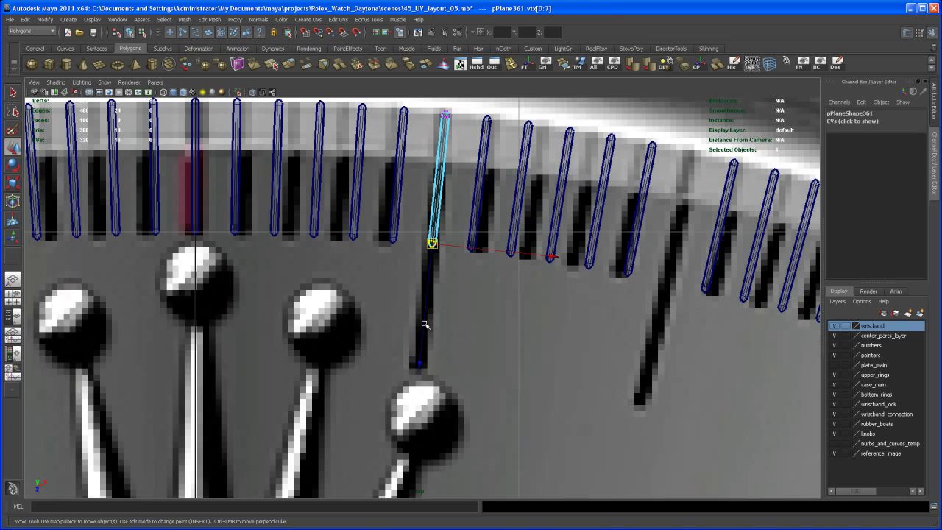
left_click_drag(432, 243, 419, 357)
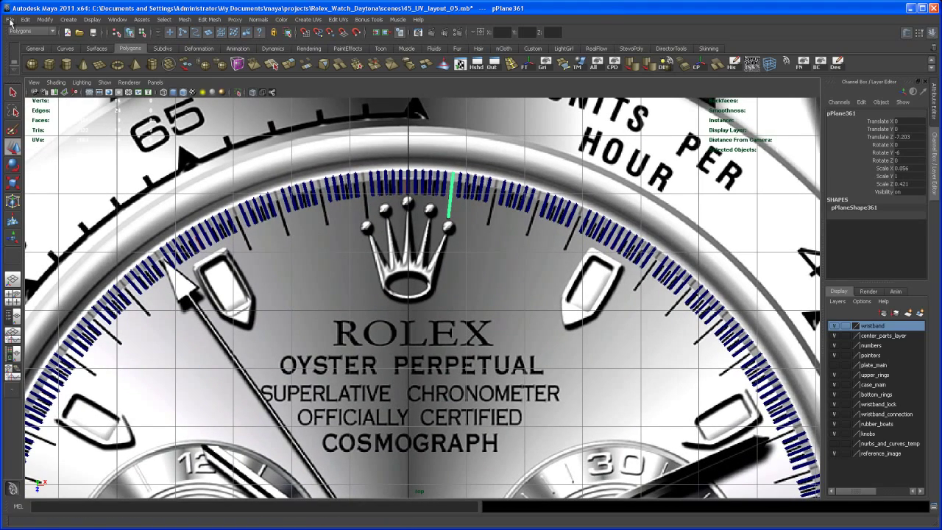
Step: Save the Maya scene via the File menu before duplicating
left_click(9, 20)
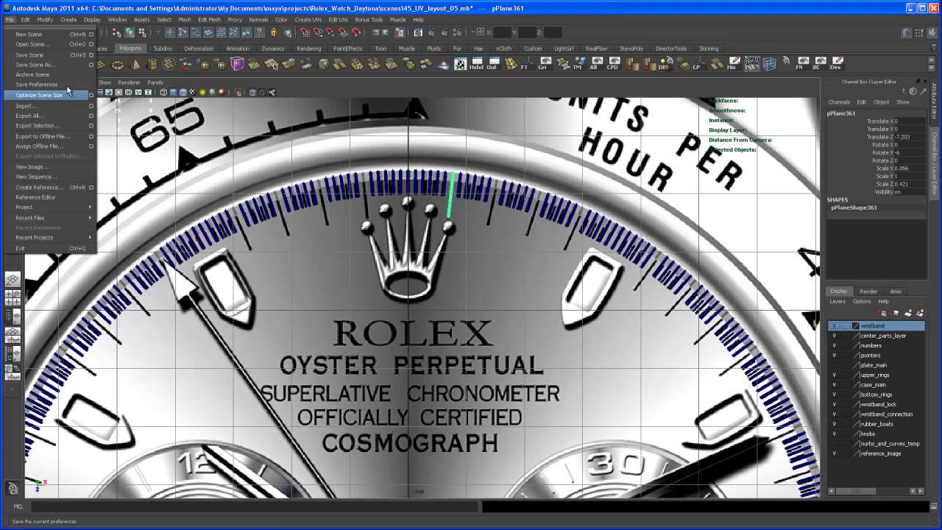
left_click(26, 19)
type("-6")
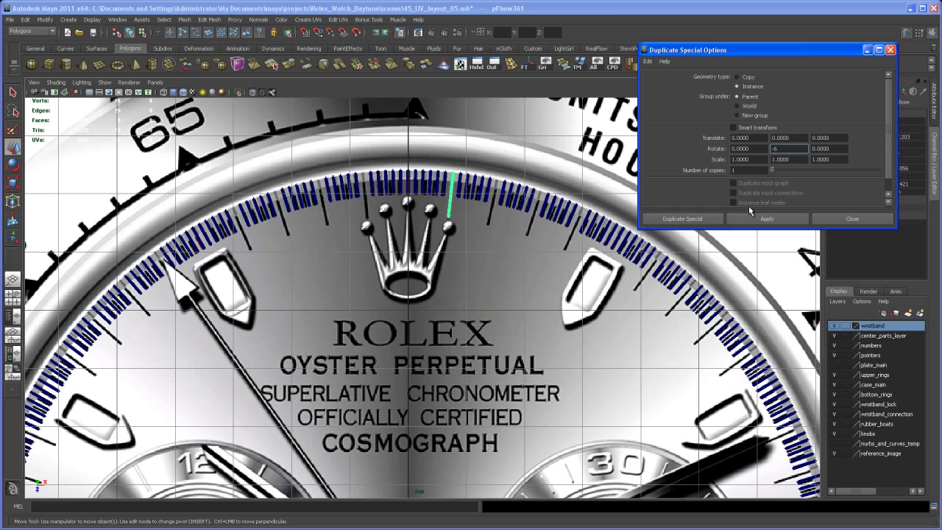
Step: Apply Duplicate Special repeatedly to add rotated instances of the longer tick mark
left_click(767, 218)
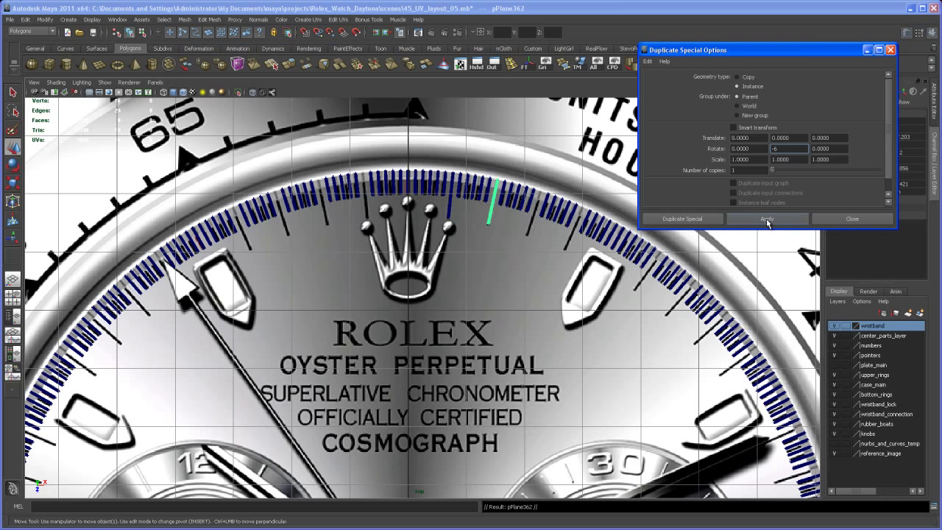
left_click(767, 218)
type("-12")
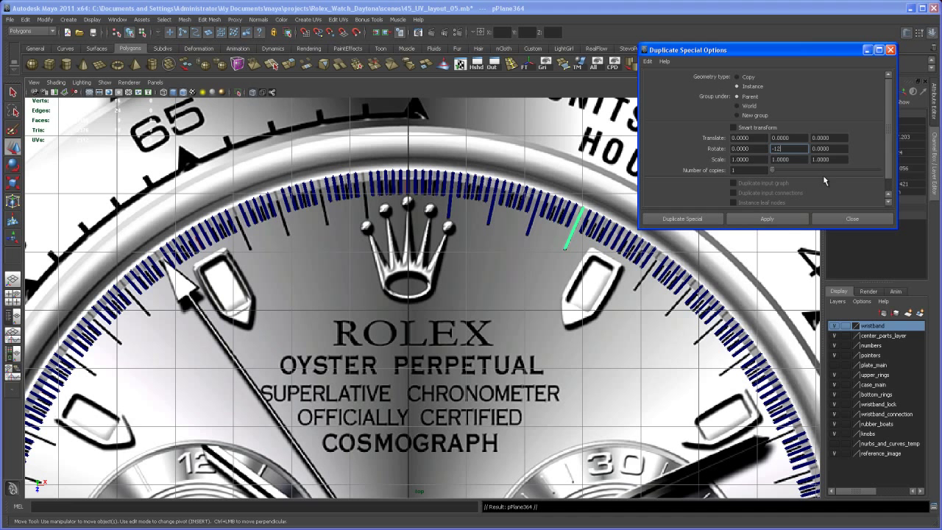
left_click(766, 218)
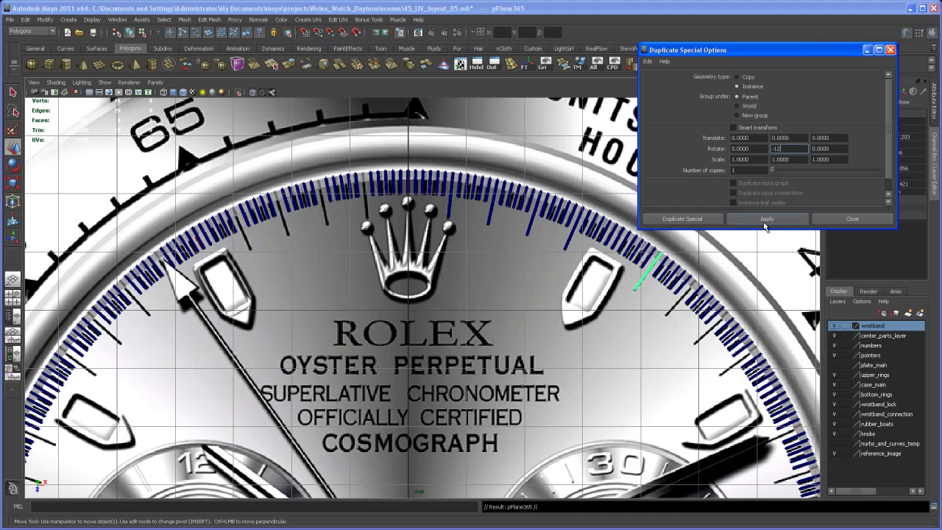
left_click(765, 218)
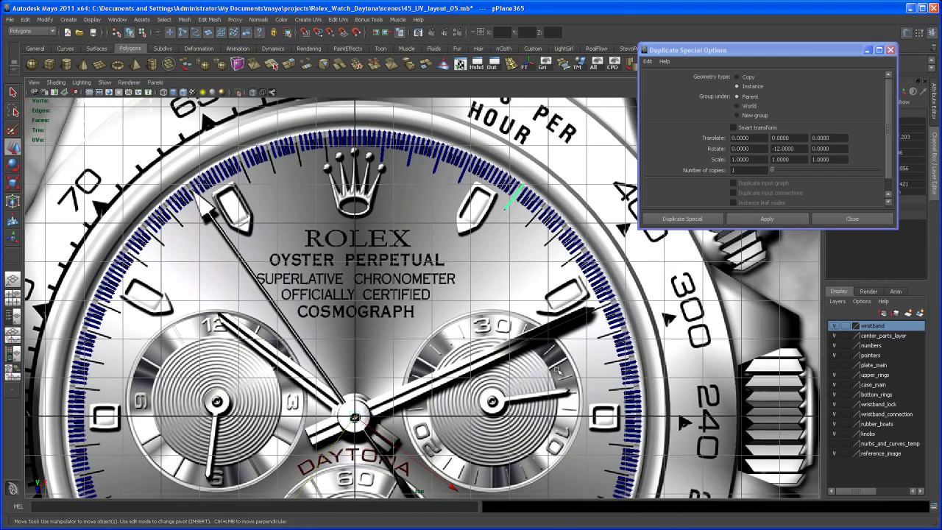
mouse_move(559, 361)
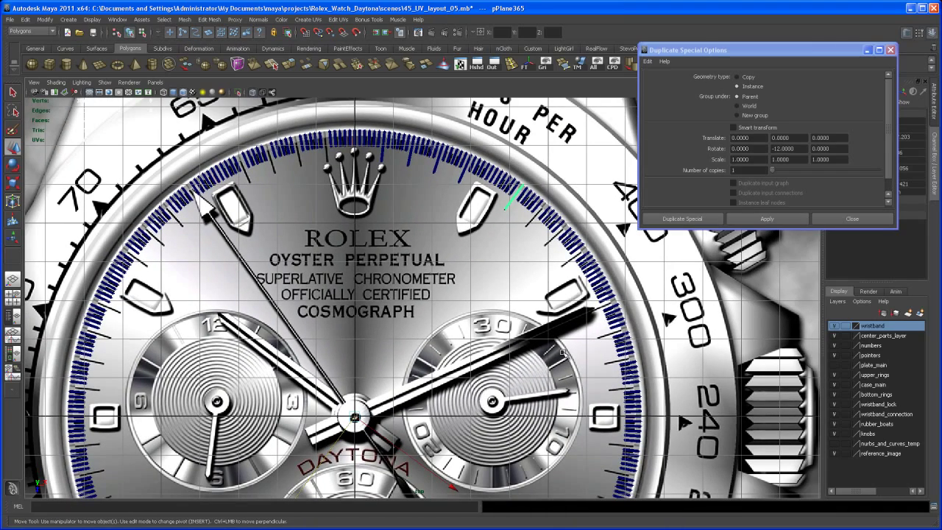